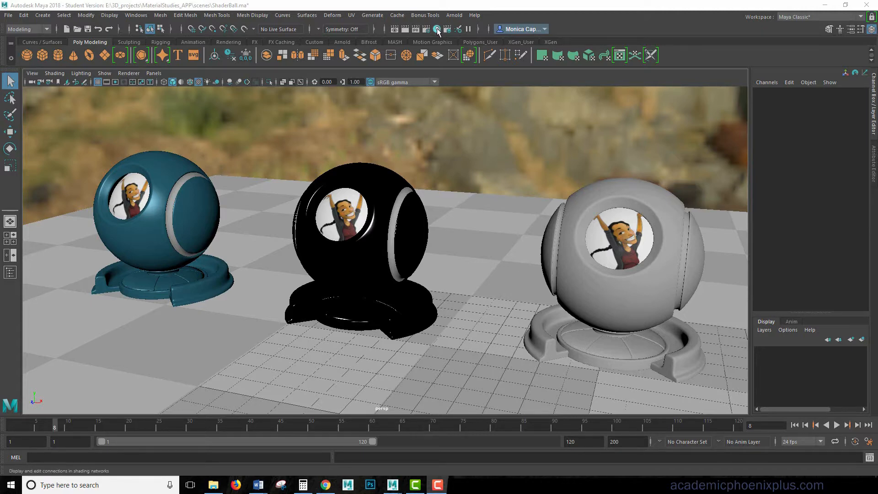
Step: Bring up the Hypershade over the shader-ball scene, briefly visiting the Arnold menu
click(435, 28)
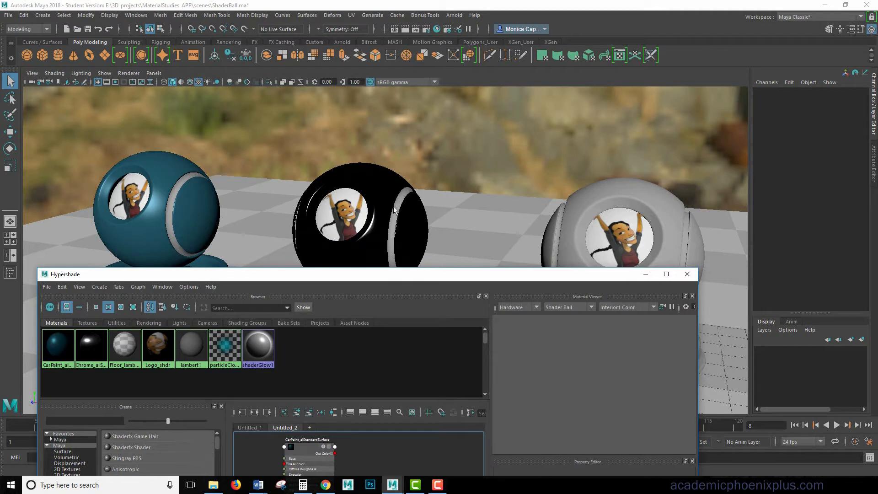
mouse_move(478, 213)
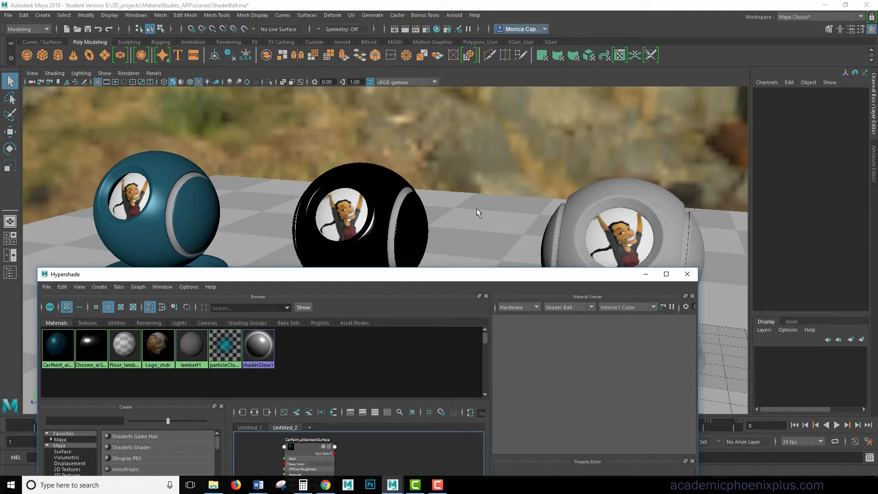
mouse_move(633, 238)
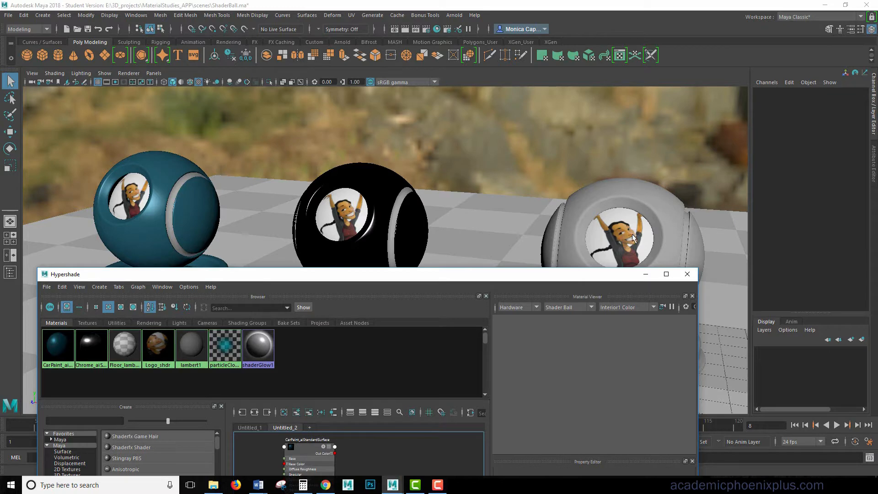
mouse_move(313, 209)
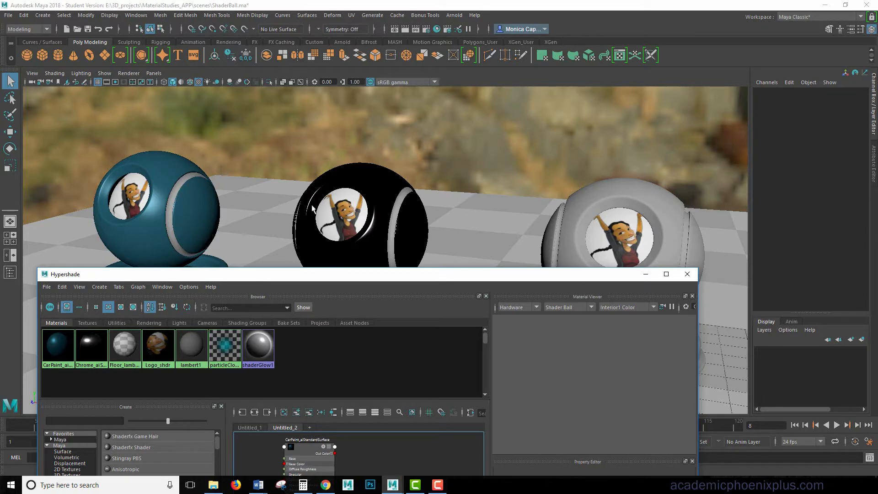
click(454, 15)
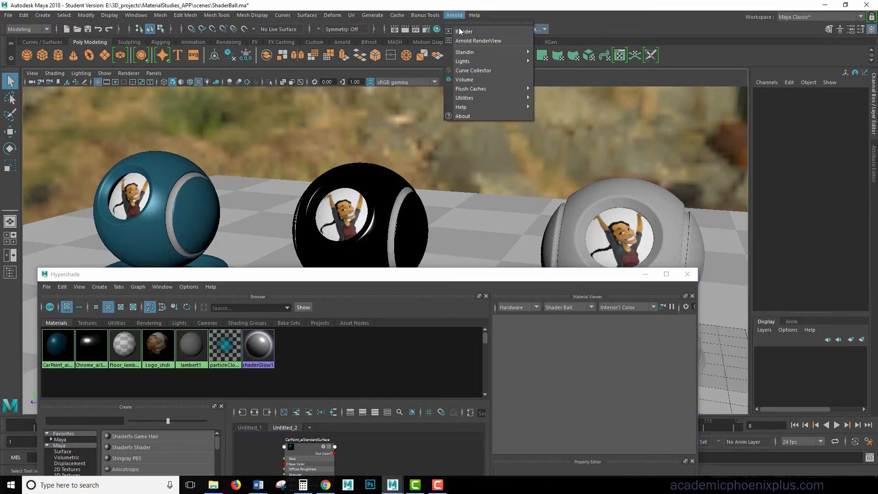
click(478, 41)
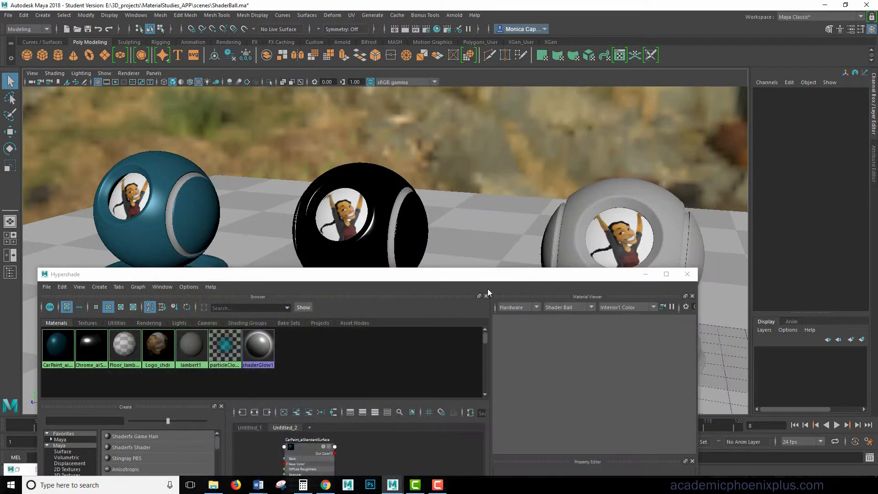
Step: Create an aiMixShader node via the graph search ('mix') and assign it to the right ball
click(666, 274)
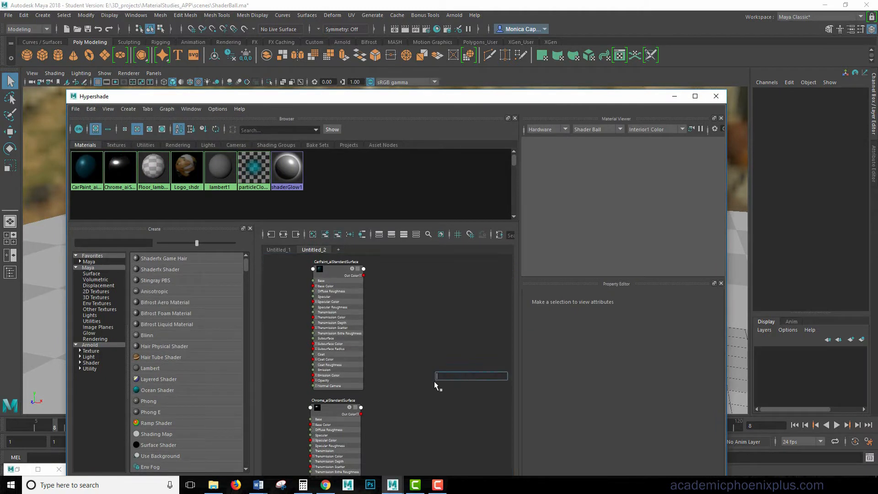
text(mix)
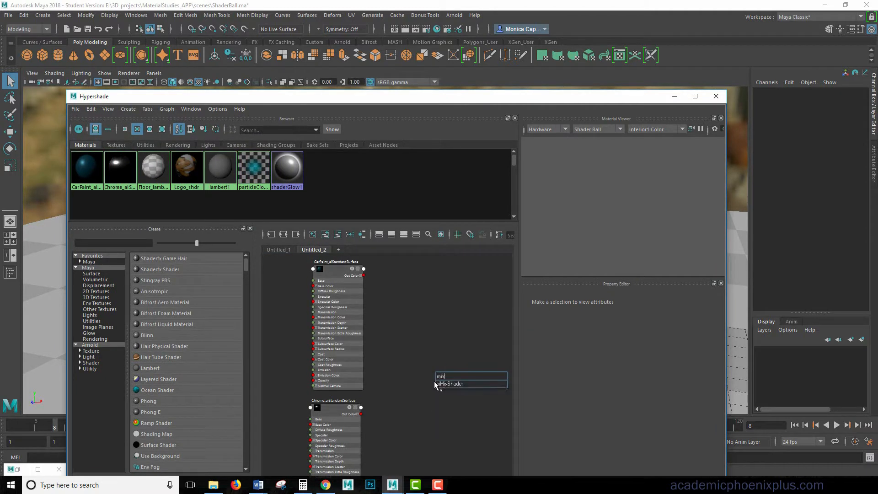
click(450, 383)
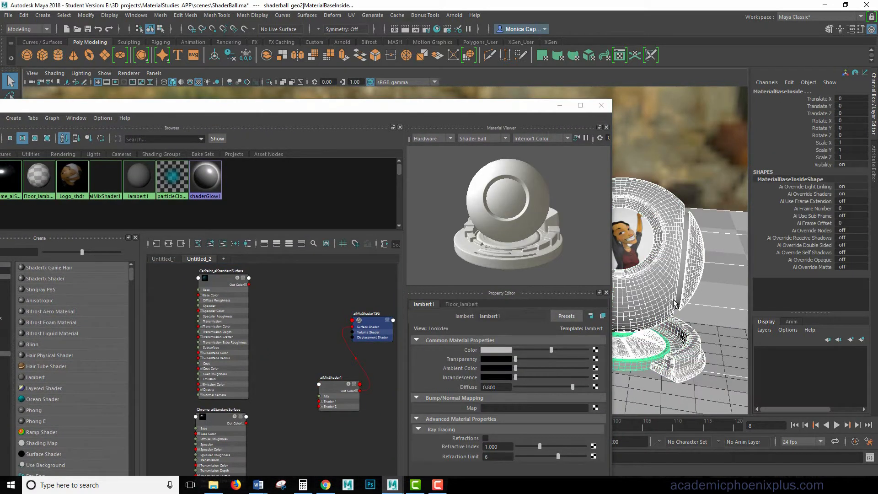
right_click(674, 302)
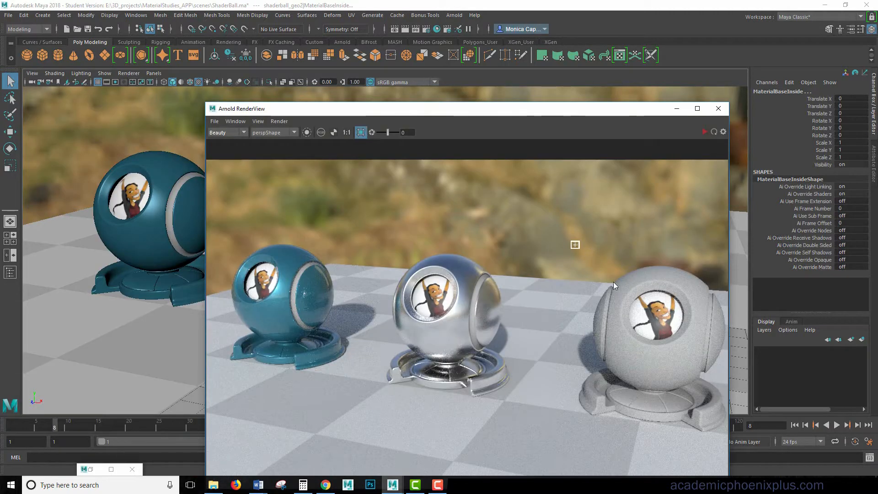
Step: Restart the IPR render so the right ball shows black, then return to the Hypershade
click(361, 132)
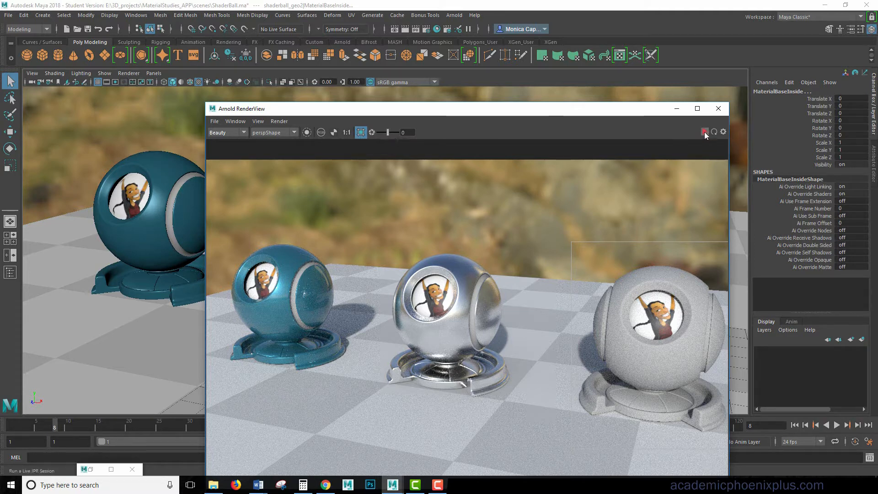
click(704, 132)
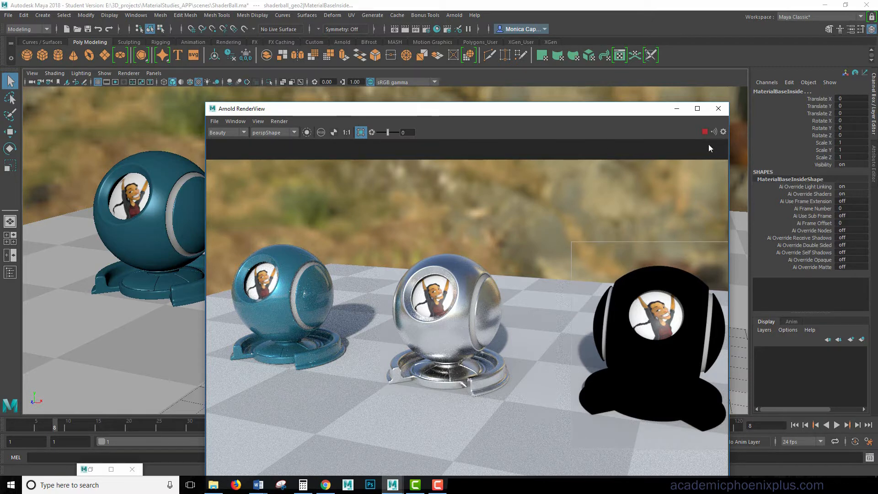
click(718, 108)
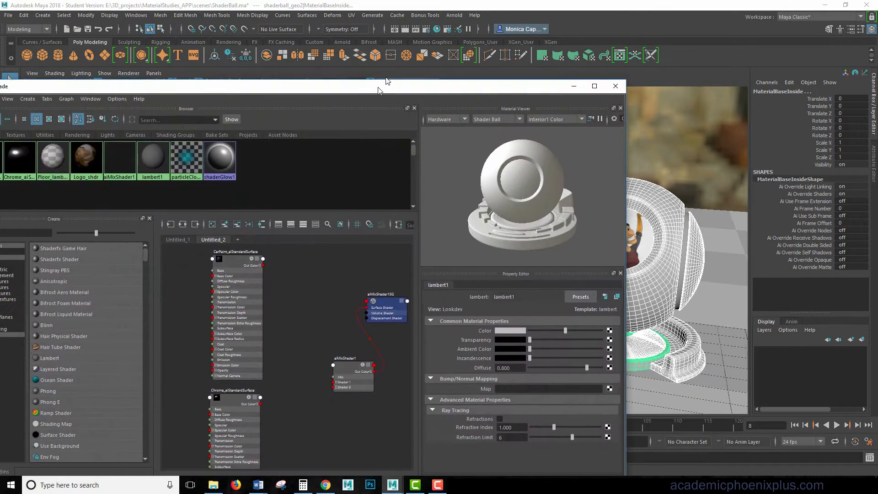
Step: Wire CarPaint into shader1 and Chrome into shader2 of aiMixShader1, with Mix Weight about 0.41
click(352, 313)
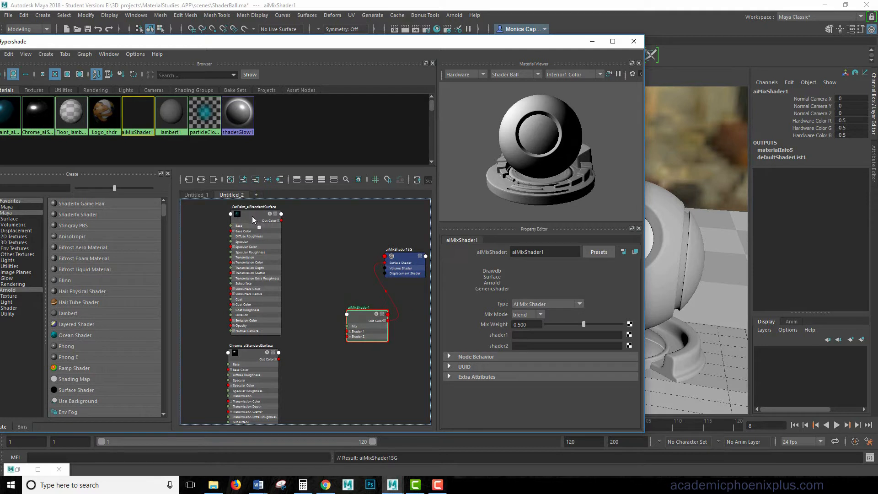
drag(281, 221, 367, 331)
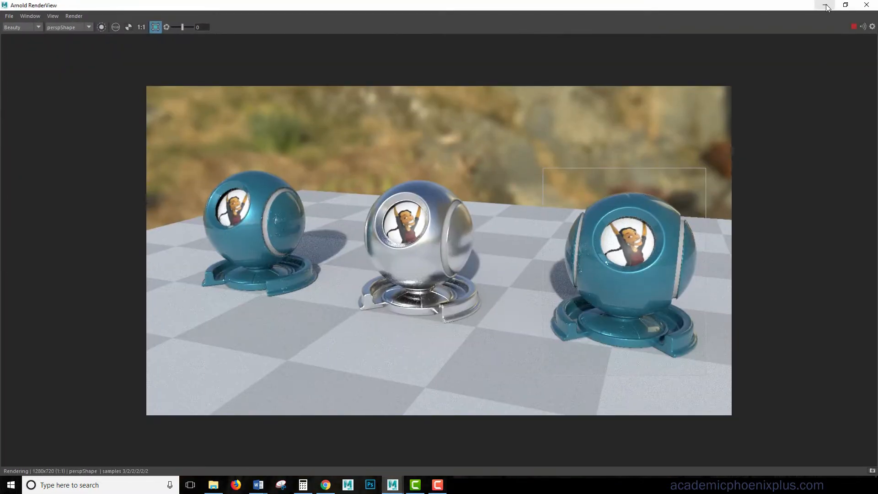
click(822, 7)
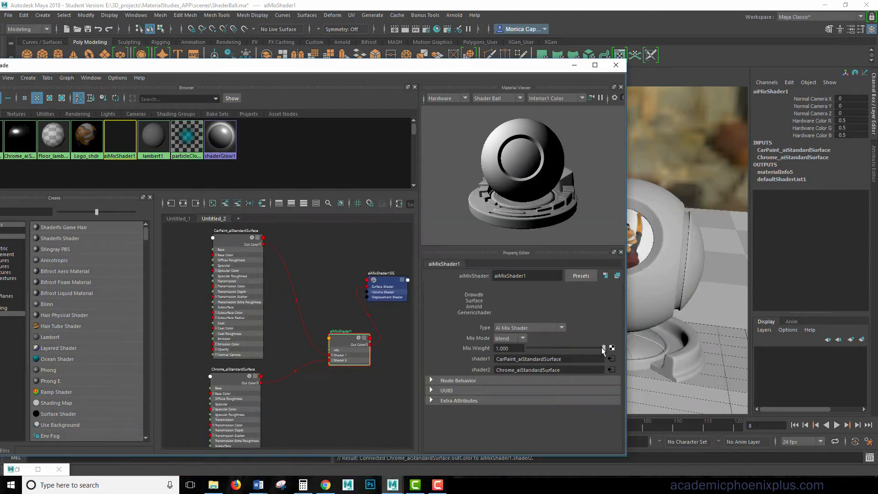
drag(602, 347, 558, 348)
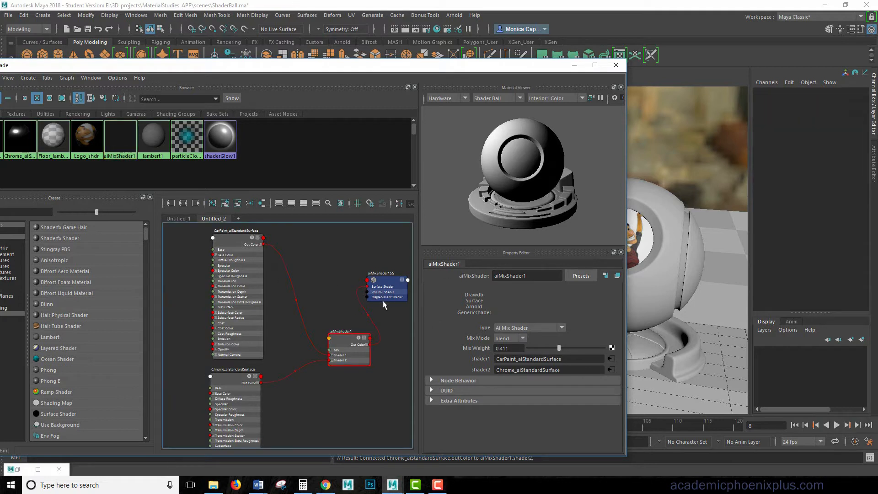
mouse_move(368, 225)
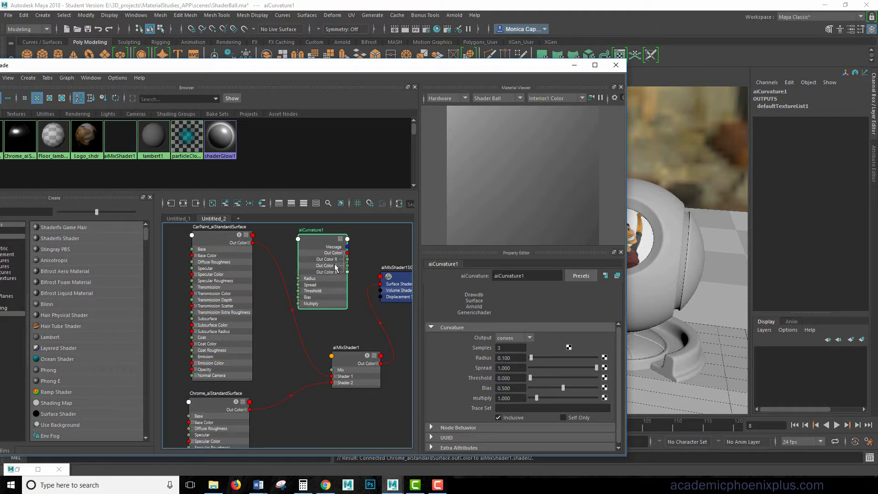
mouse_move(348, 264)
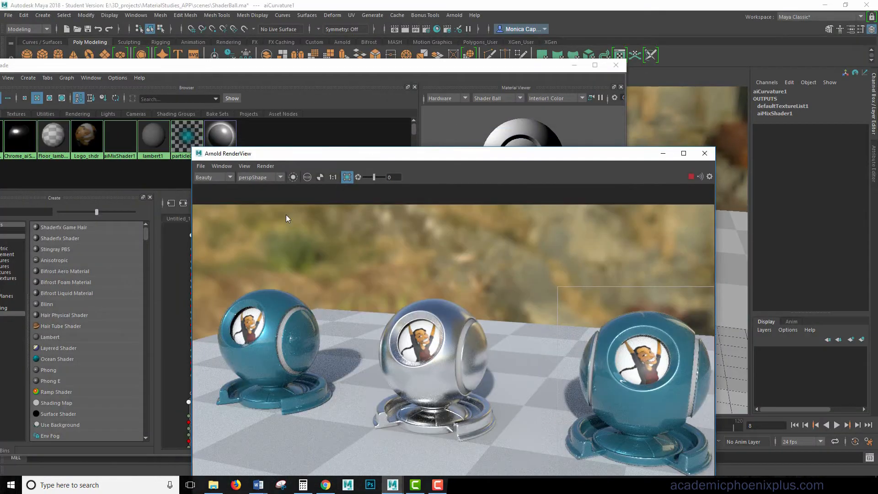
Step: Connect aiCurvature1 outColor to aiMixShader1's Mix and inspect the resulting weight
click(293, 177)
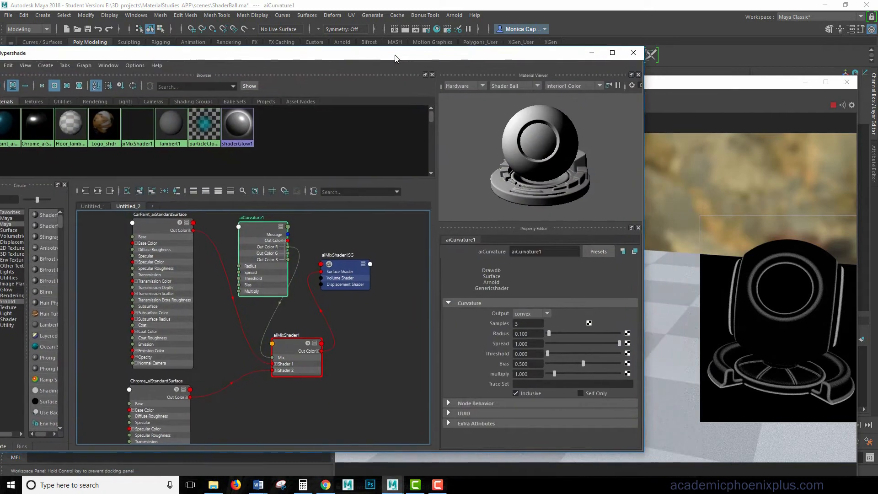
click(160, 215)
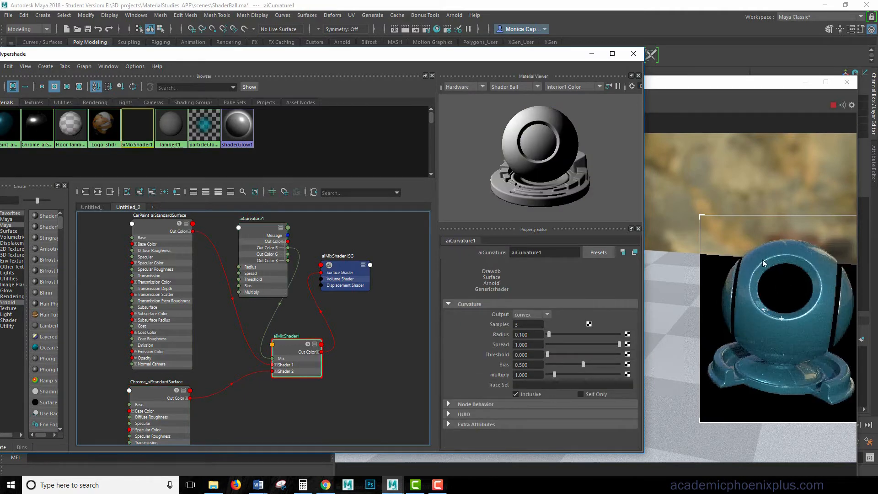
click(296, 343)
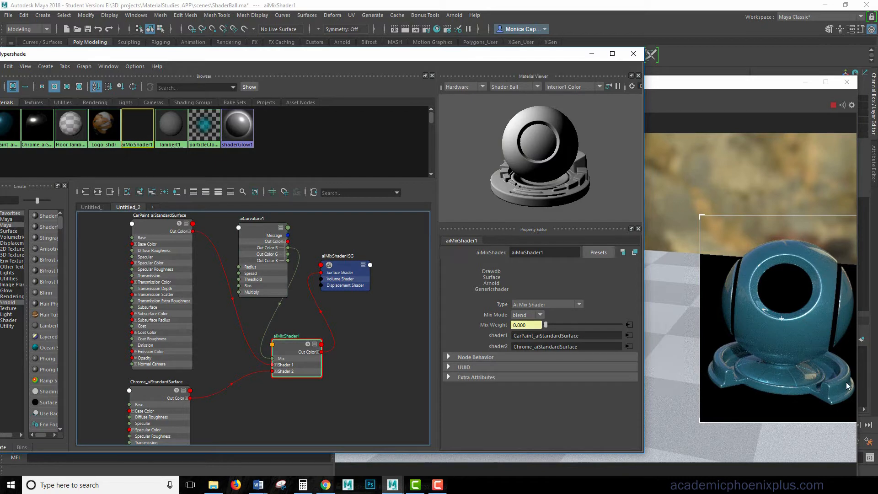
mouse_move(373, 255)
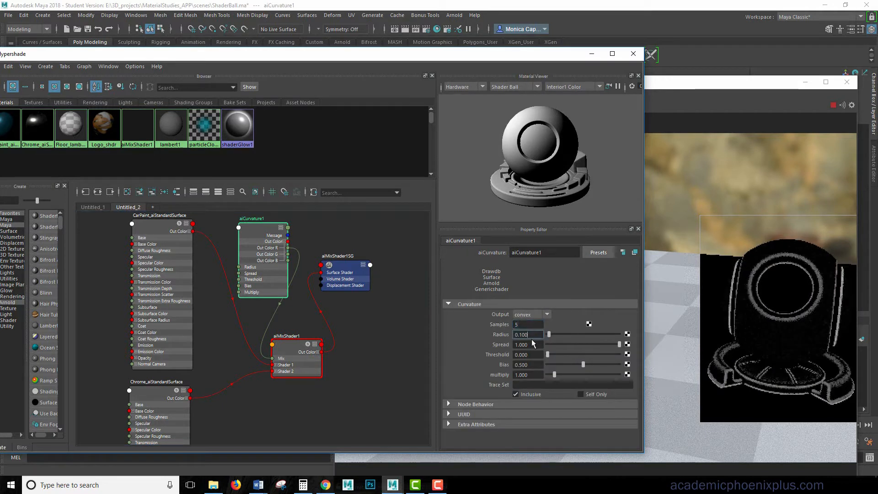
Step: Set aiCurvature Spread to 1 and Threshold to about 0.406
drag(619, 344, 604, 345)
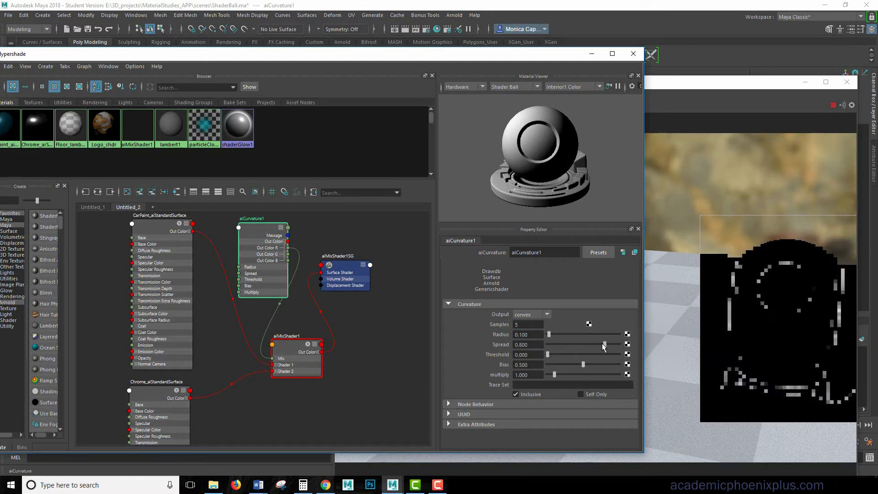
drag(604, 344, 596, 345)
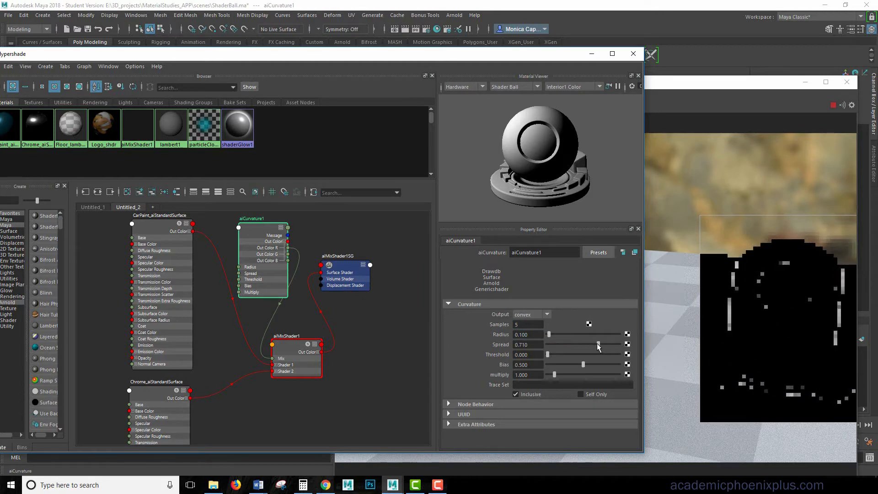
drag(596, 345, 627, 345)
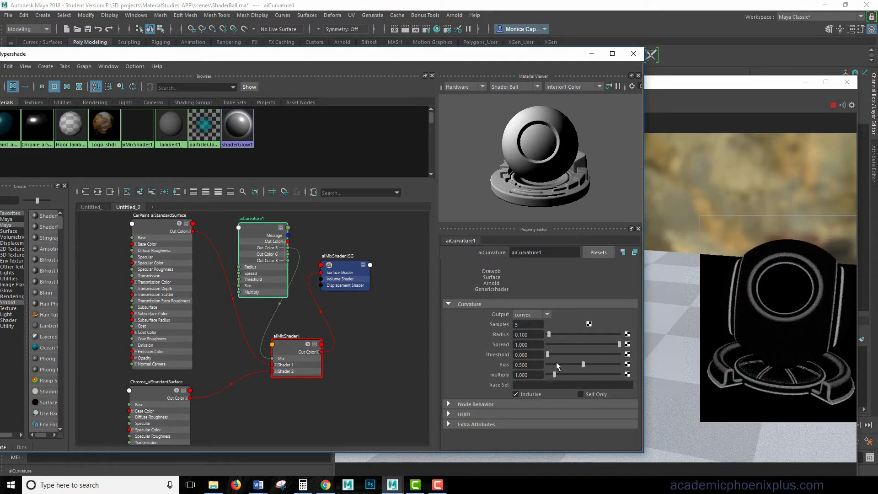
drag(548, 355, 577, 355)
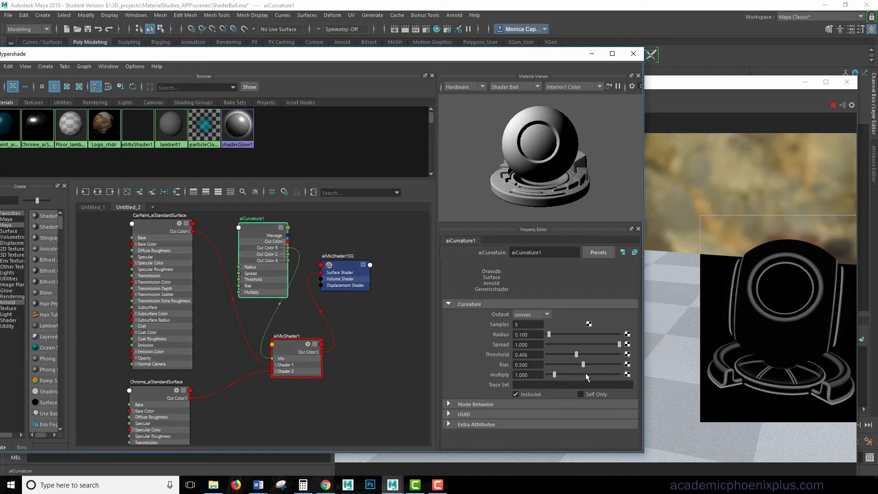
Step: Raise aiCurvature Multiply to about 3.8 and reposition the aiMixShader1SG node
drag(555, 375, 562, 374)
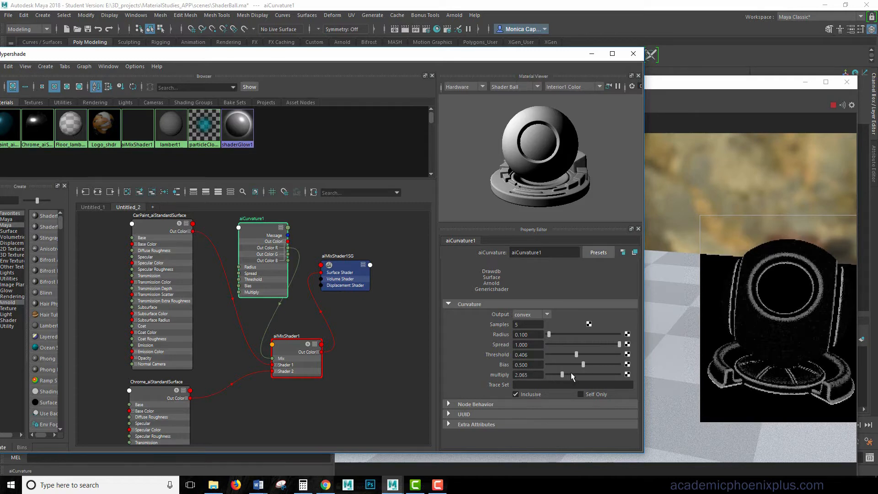
drag(563, 375, 570, 375)
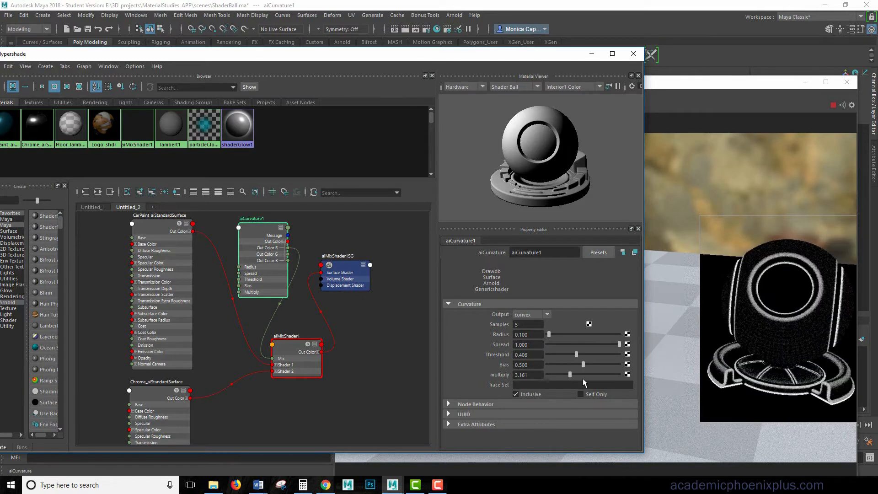
drag(570, 374, 570, 374)
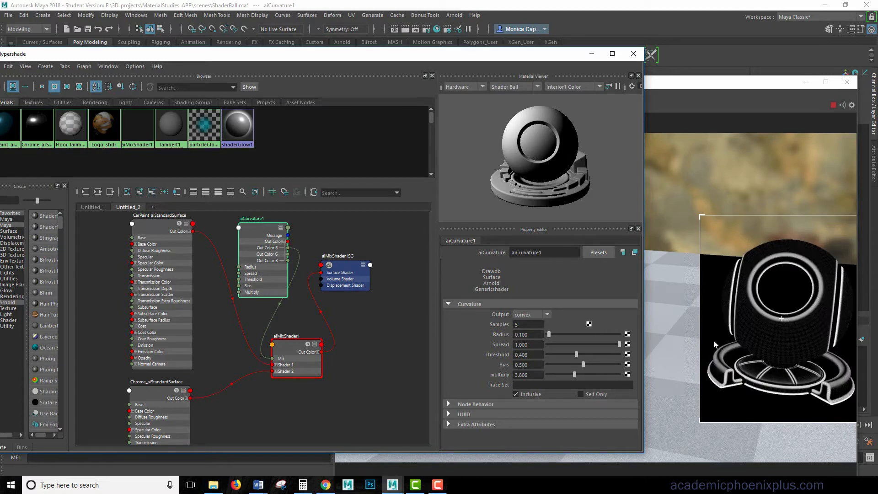
click(296, 353)
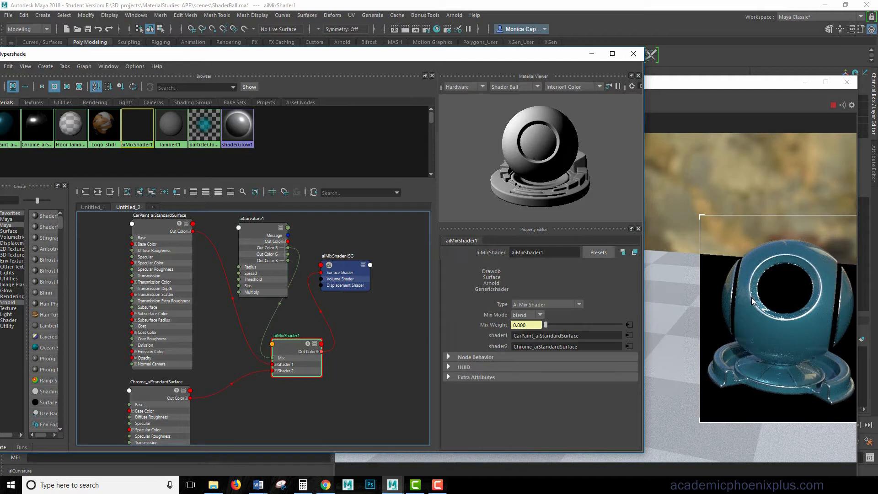
mouse_move(762, 278)
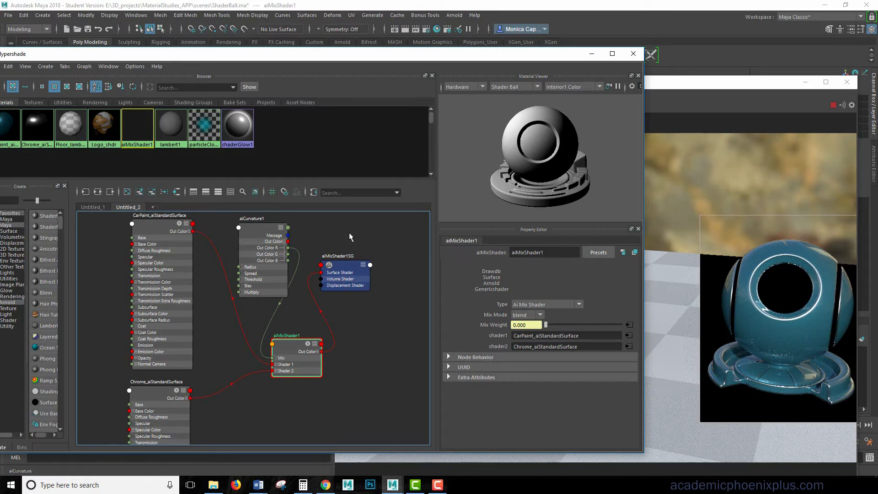
click(263, 219)
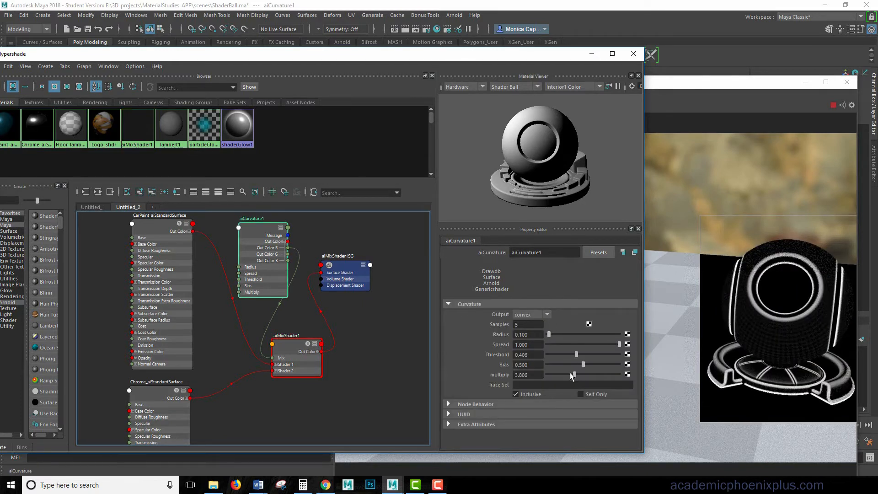
drag(571, 374, 552, 374)
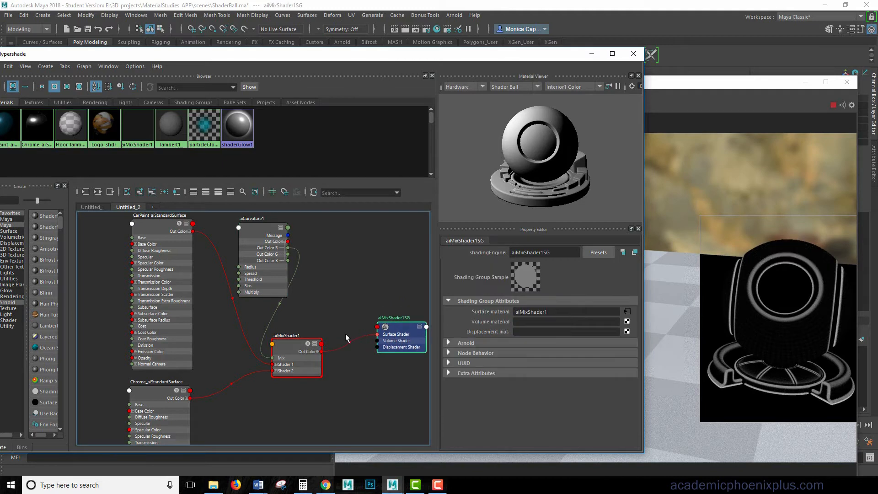
Step: Create an aiRange node and connect aiCurvature Out Color into its Input
click(296, 335)
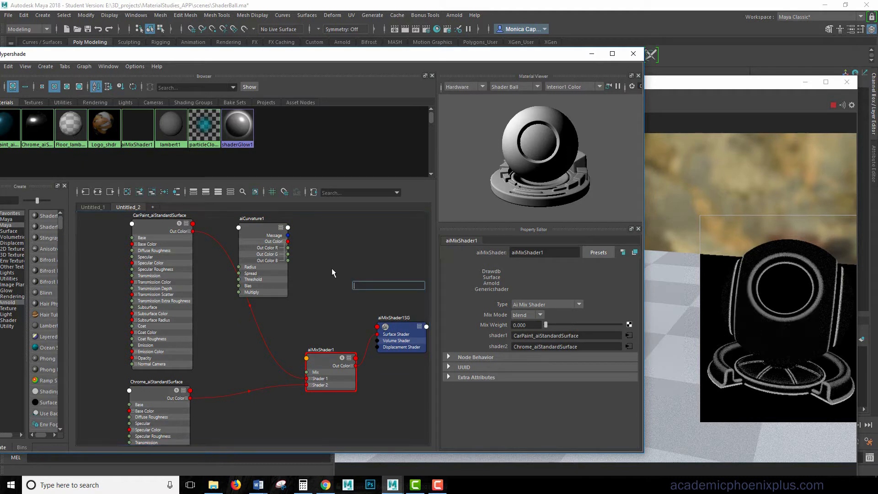
text(ai)
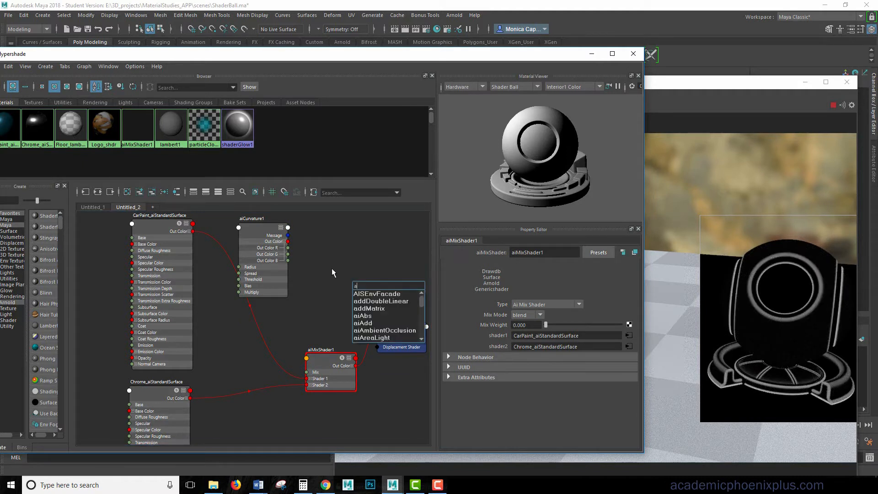
text(rang)
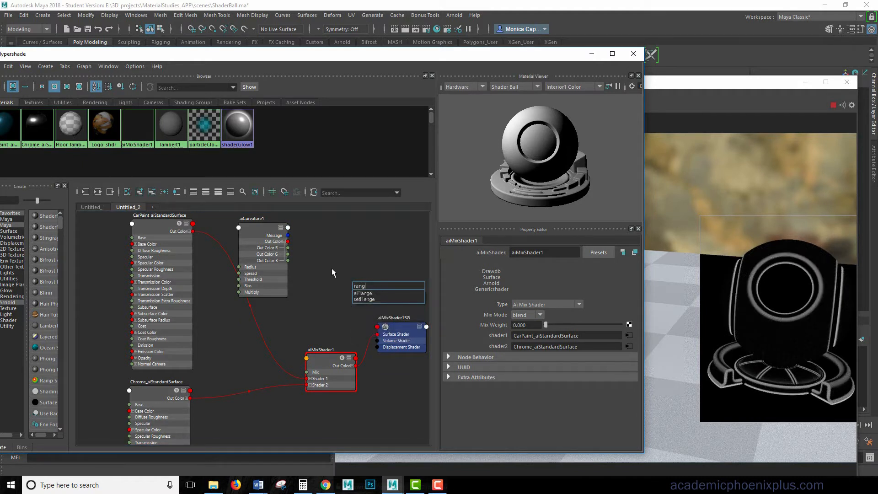
click(362, 293)
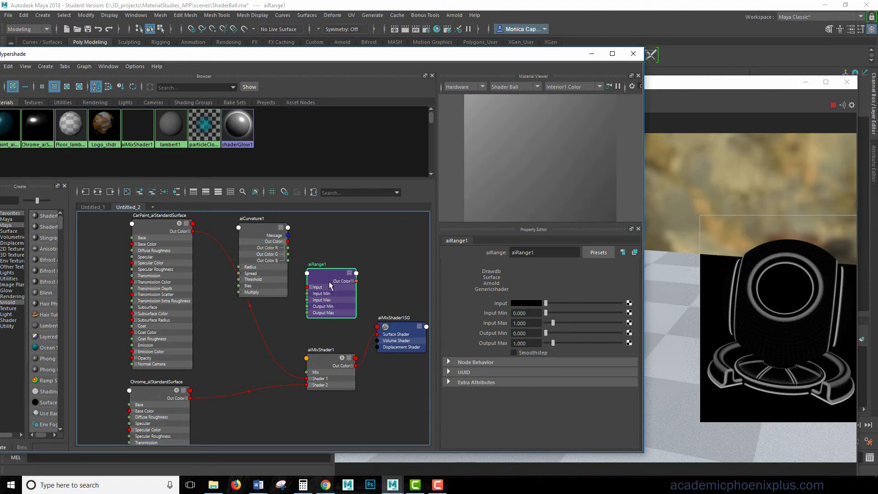
drag(331, 285, 313, 272)
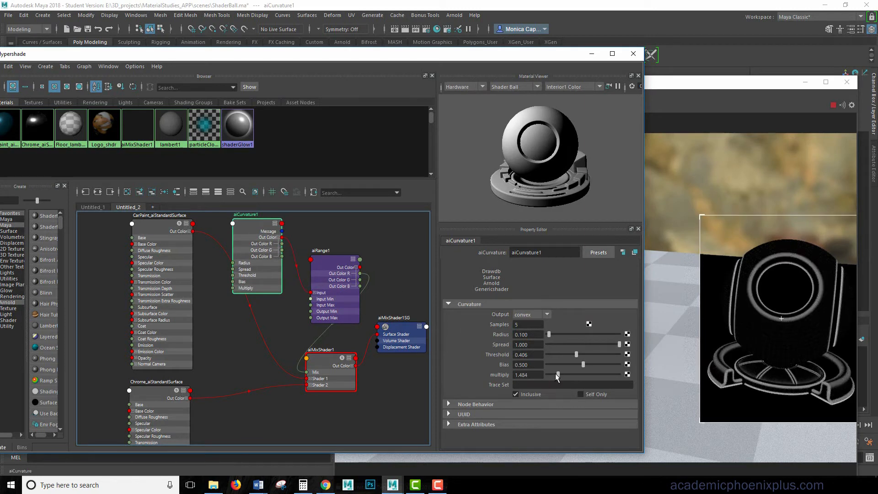
Step: Lower aiCurvature Multiply to about 0.5 and trial several Radius values for edge thickness
drag(557, 375, 555, 375)
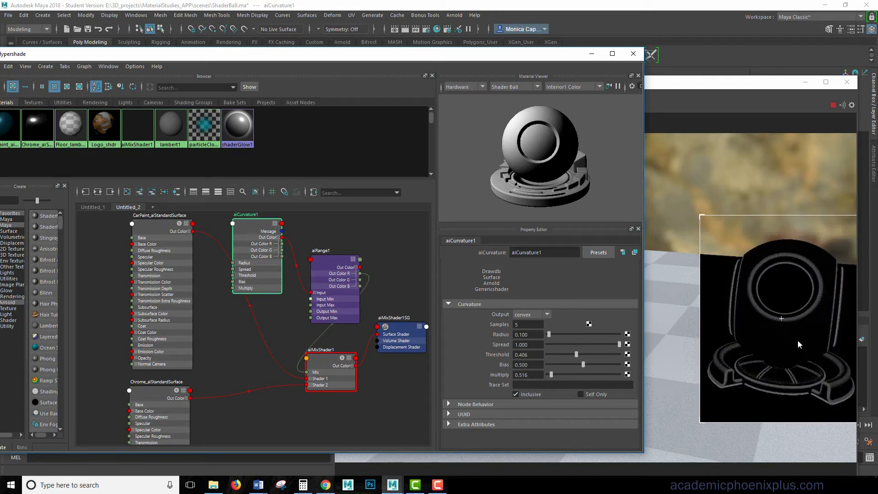
drag(552, 335, 554, 335)
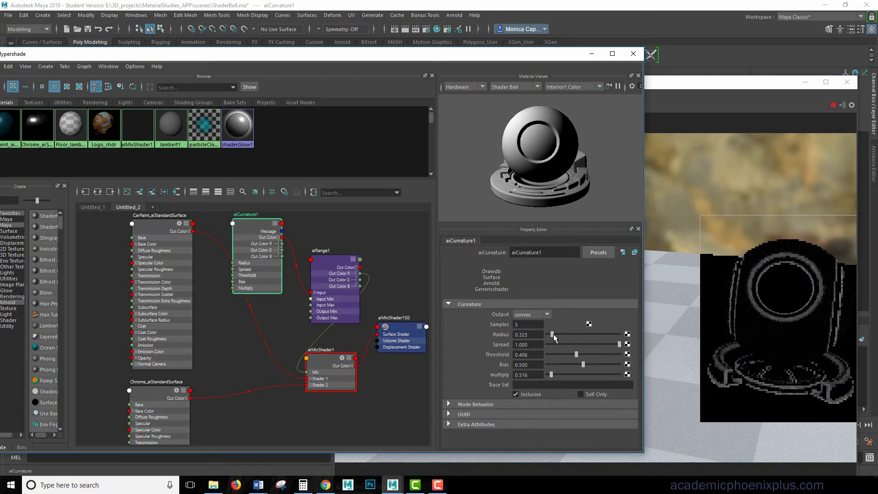
drag(555, 335, 550, 335)
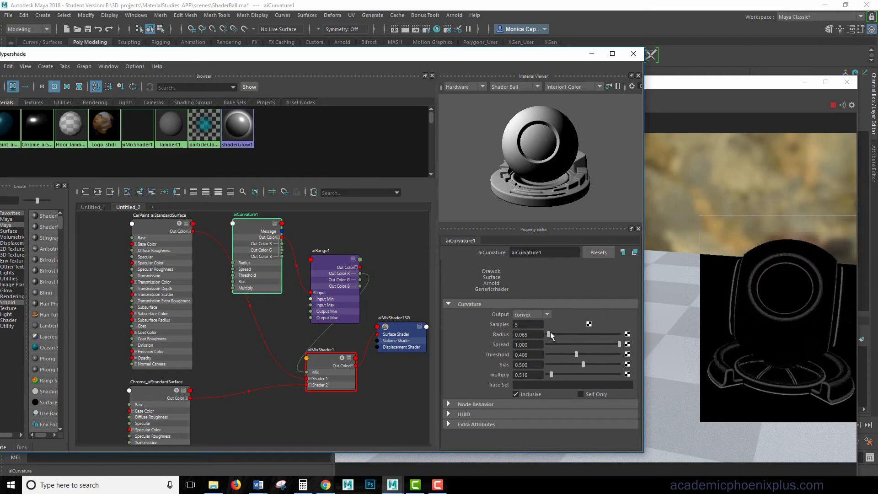
drag(551, 334, 558, 335)
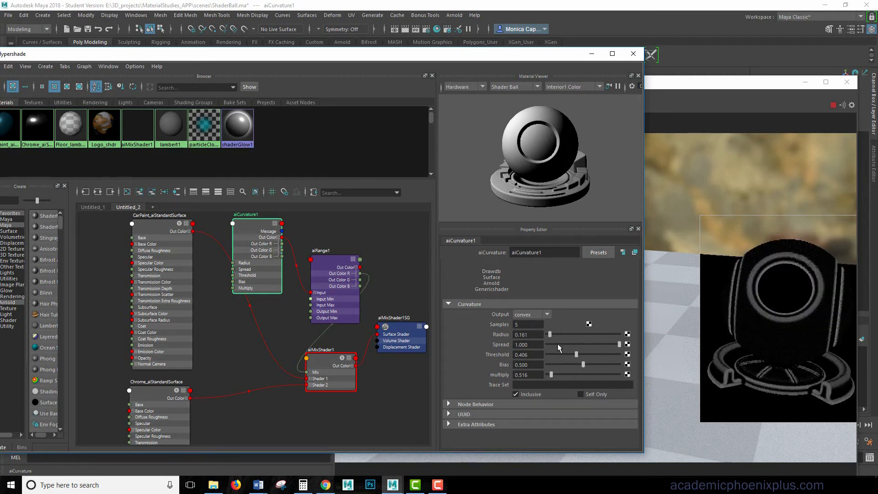
drag(557, 344, 557, 335)
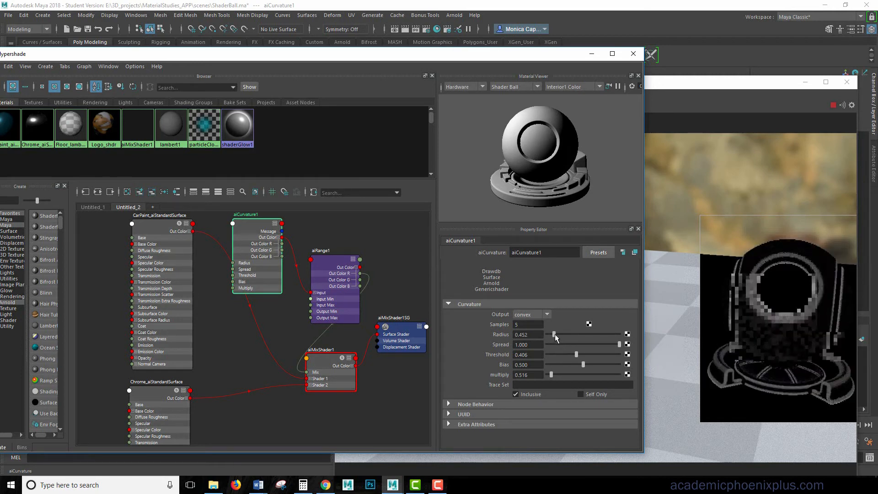
drag(554, 334, 550, 334)
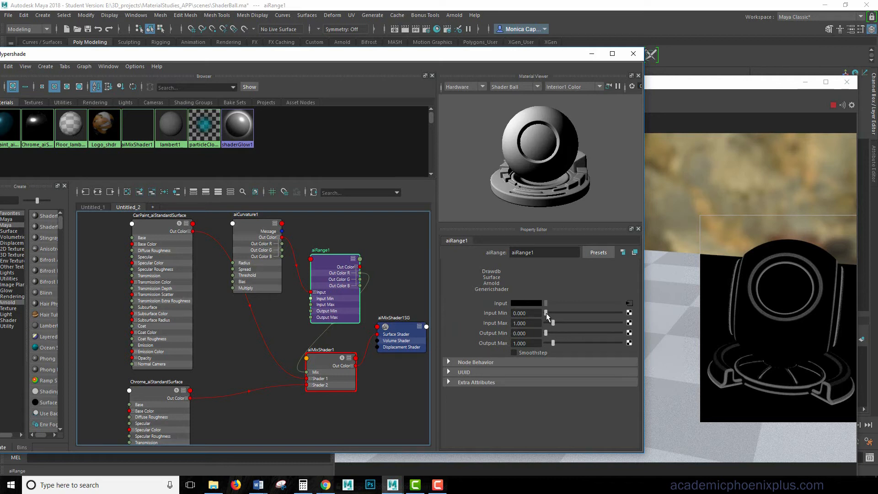
Step: Adjust aiRange Input Min, settling near 0.06 so only thin edge lines remain
drag(552, 313, 547, 312)
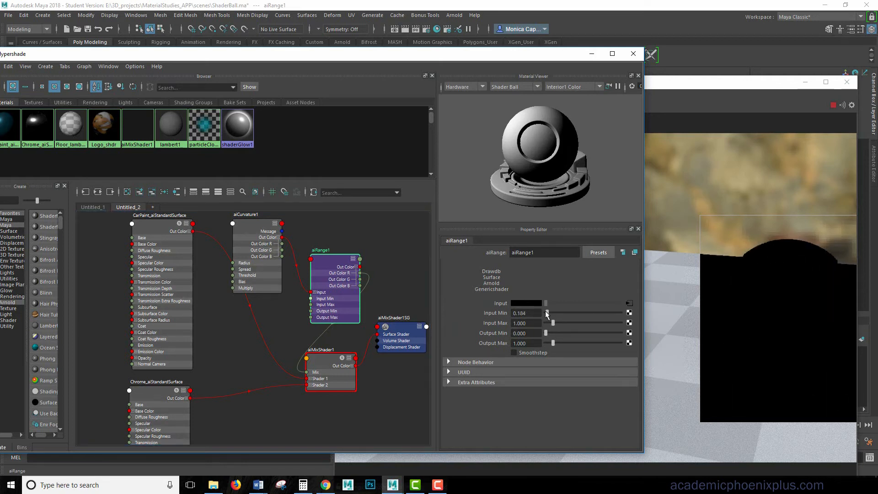
drag(548, 313, 546, 313)
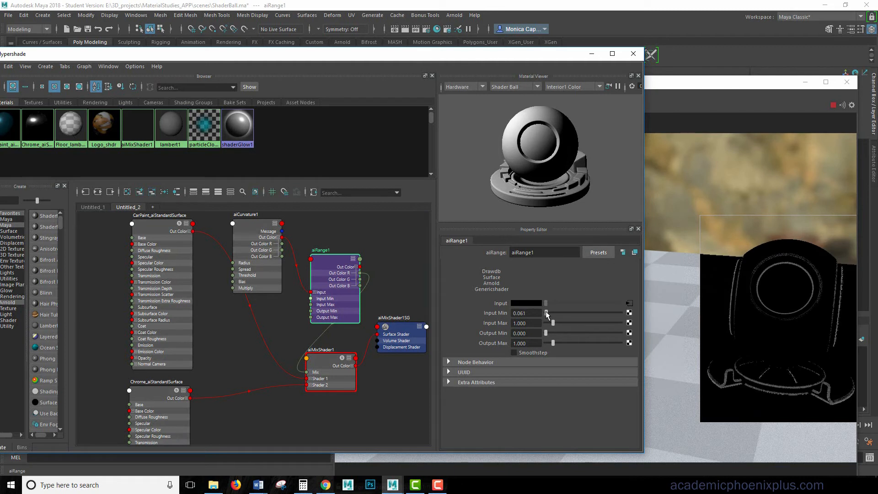
drag(552, 313, 571, 313)
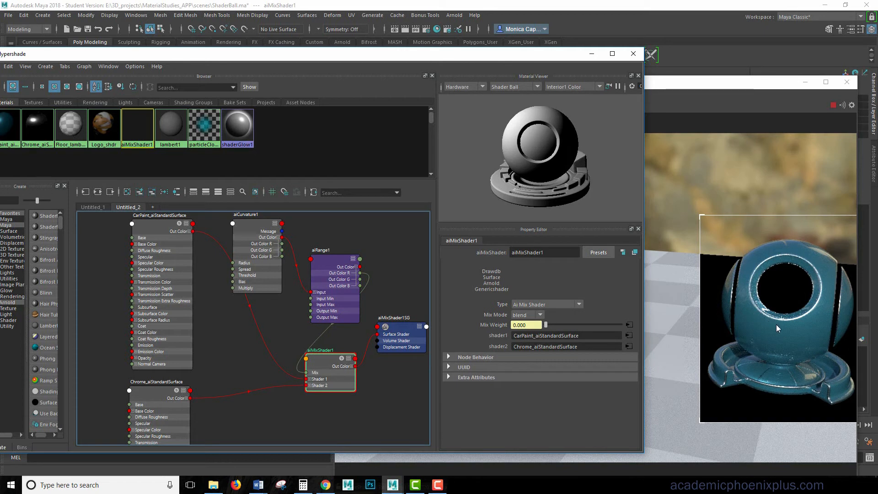
mouse_move(732, 387)
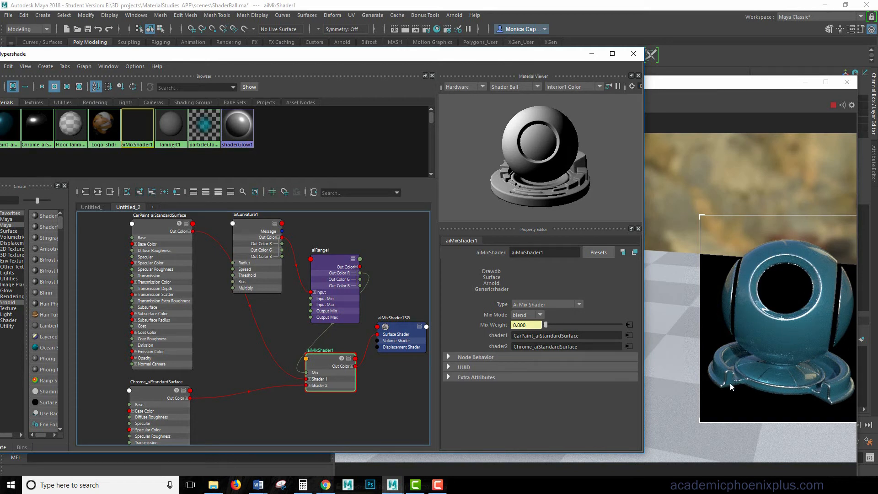
mouse_move(820, 321)
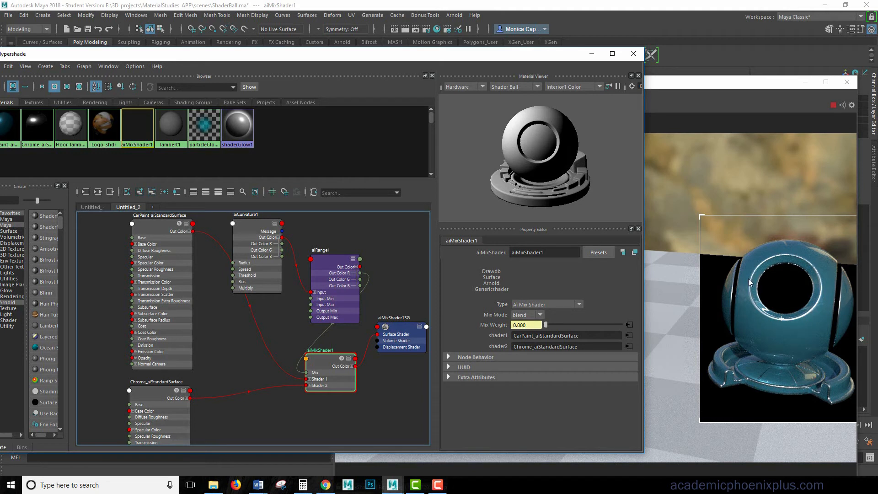
mouse_move(777, 393)
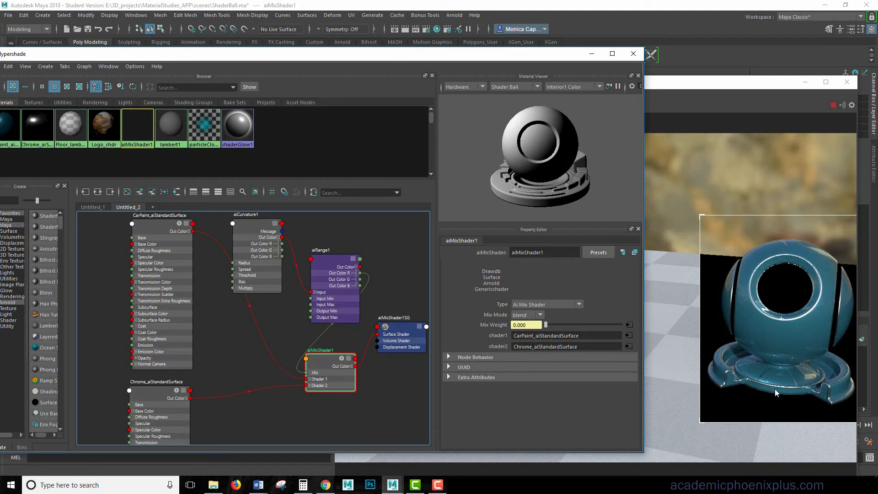
mouse_move(842, 273)
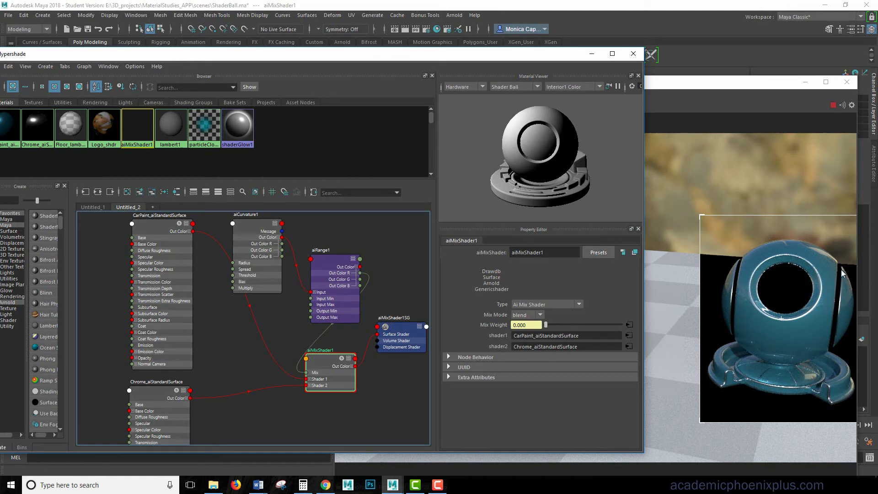
mouse_move(335, 308)
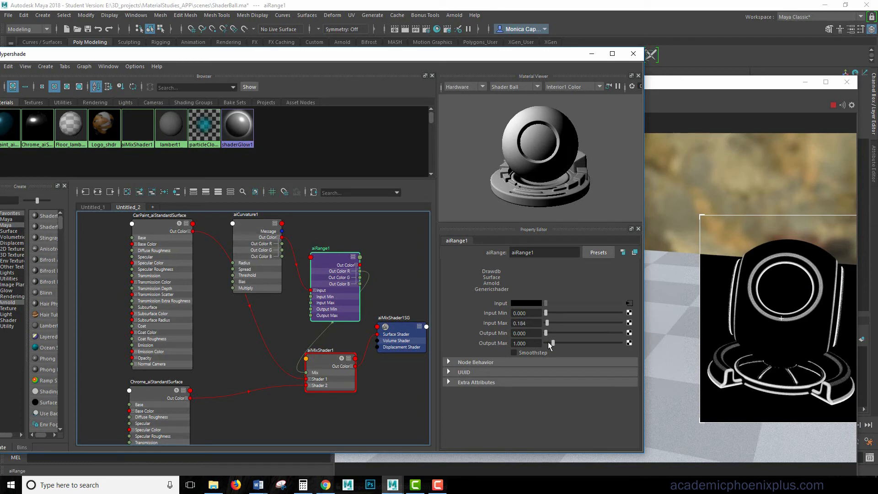
mouse_move(554, 348)
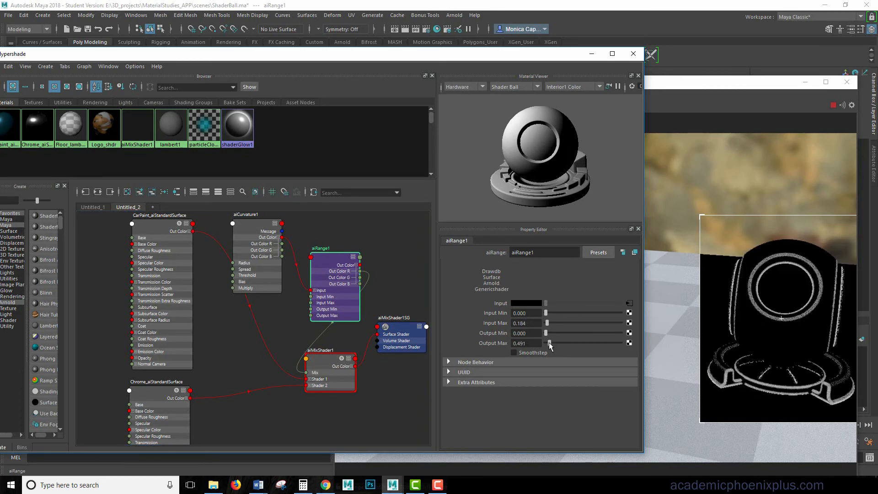
Step: Set aiRange Output Min to 0.245 and Output Max to 0.859, then reselect aiMixShader1
drag(550, 343, 571, 343)
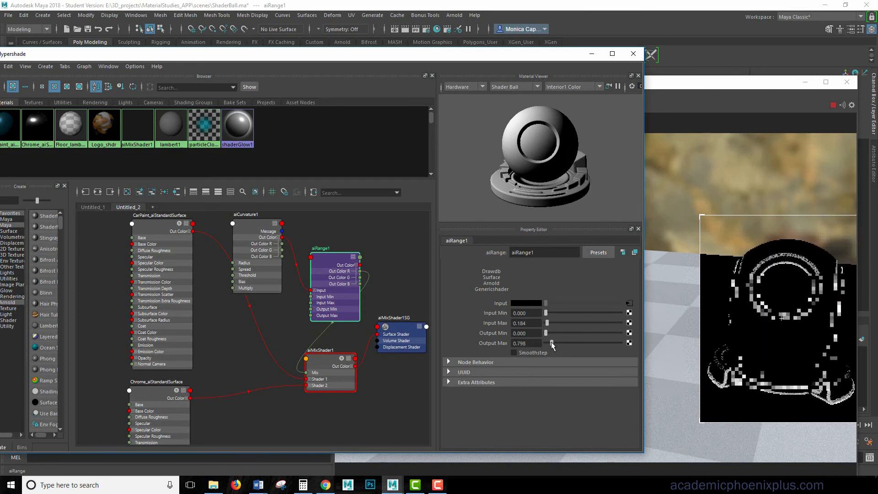
drag(546, 333, 550, 333)
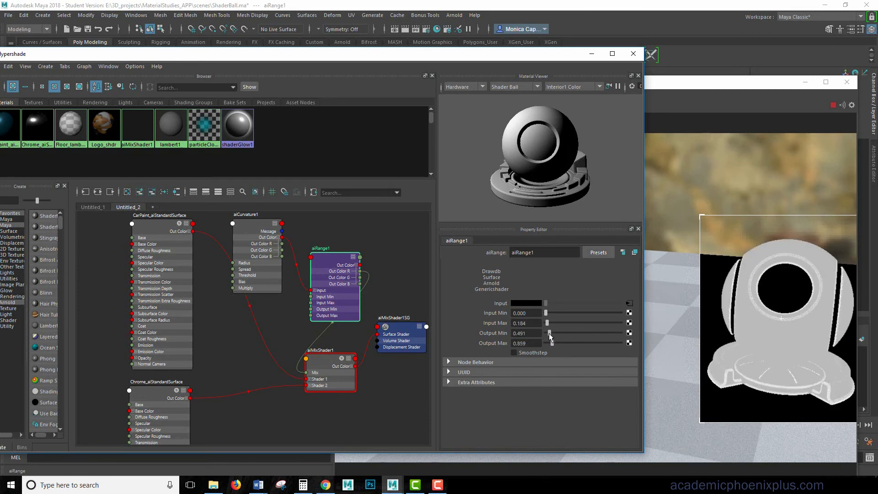
drag(550, 333, 551, 333)
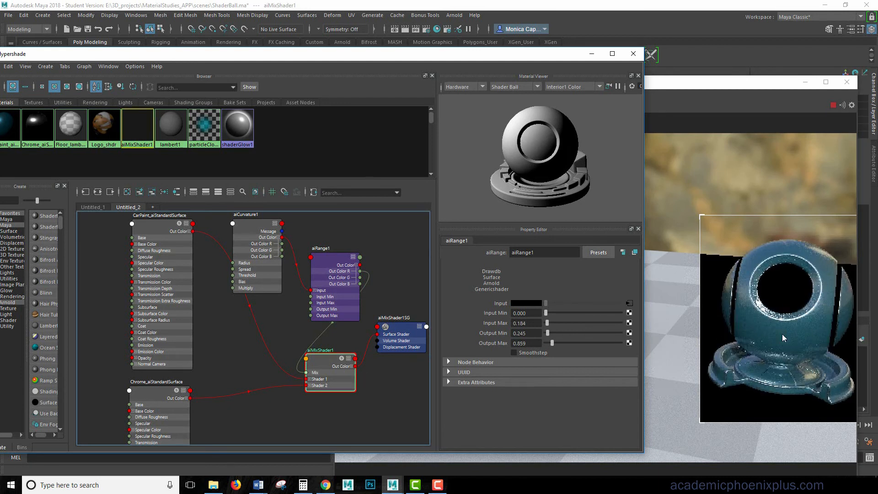
click(330, 364)
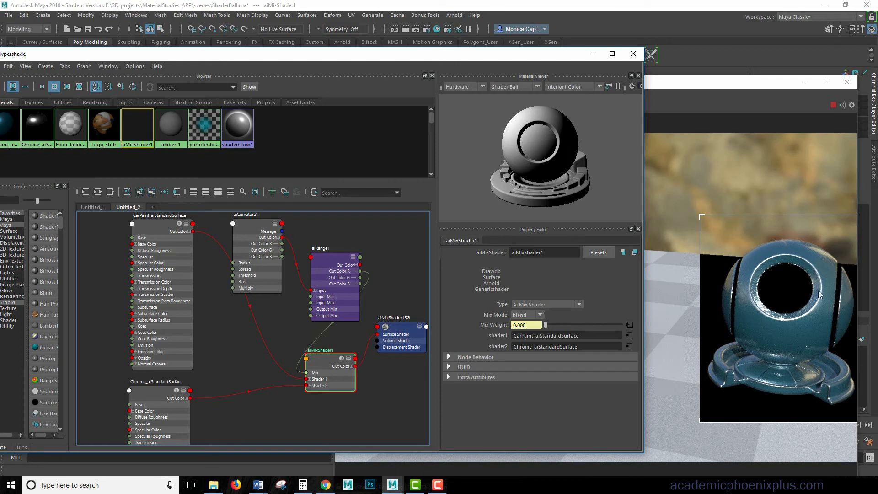
mouse_move(672, 336)
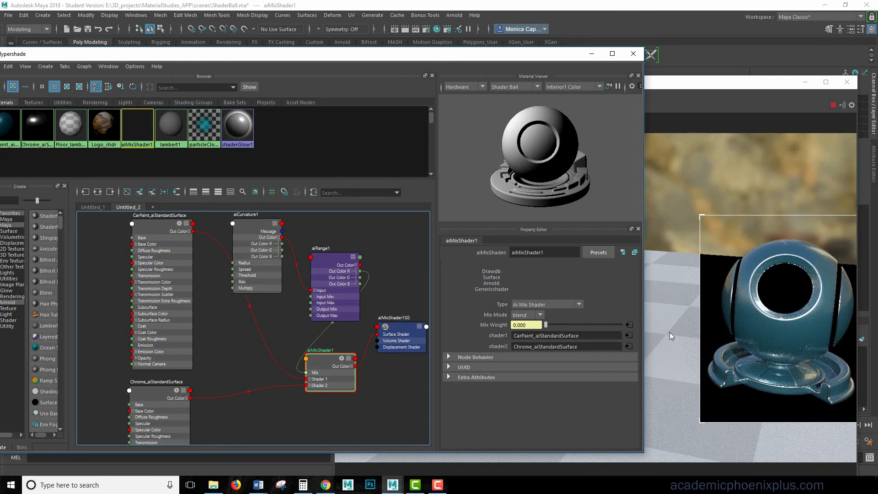
mouse_move(336, 302)
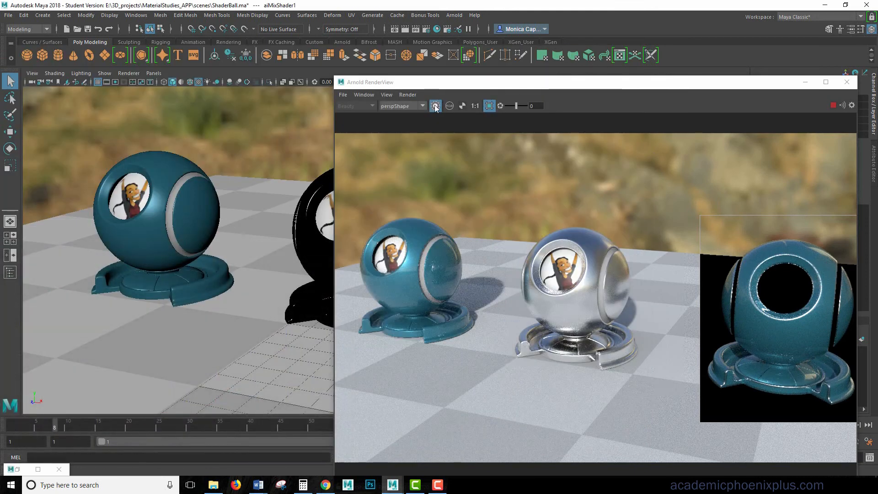
Step: Re-render the full three-ball scene in Arnold RenderView with the new edge-chrome shader
click(436, 106)
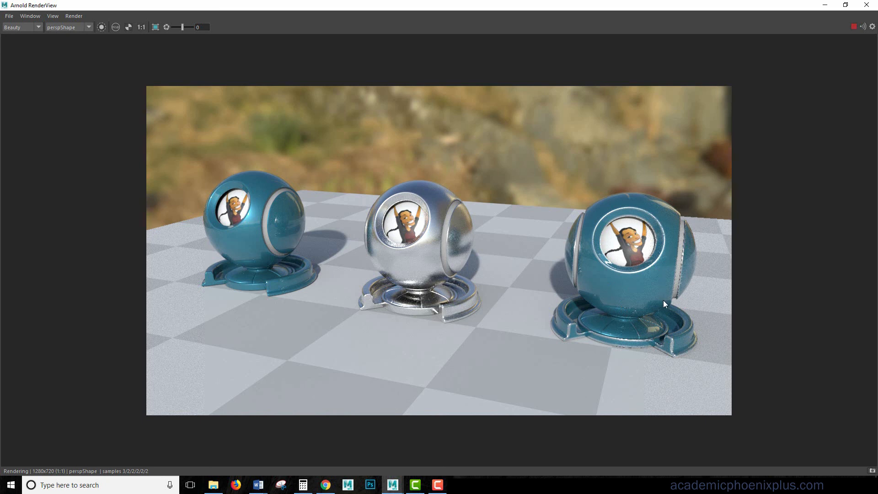
mouse_move(717, 194)
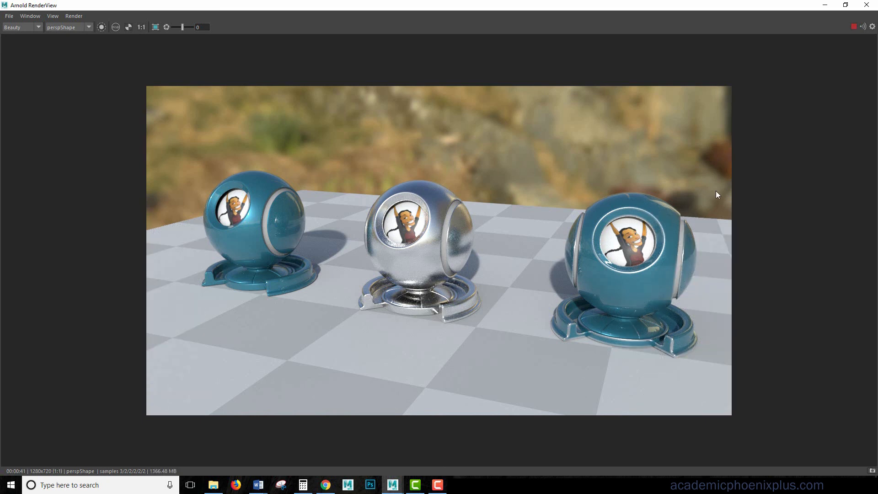
mouse_move(408, 159)
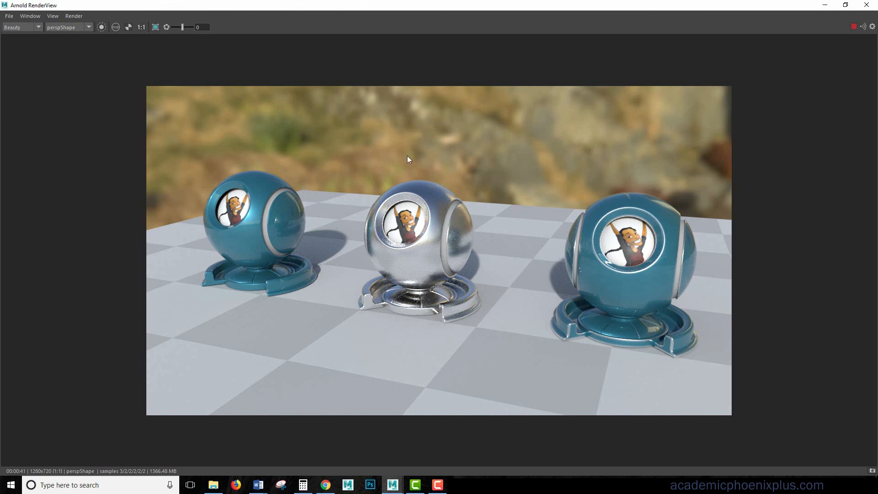
mouse_move(745, 202)
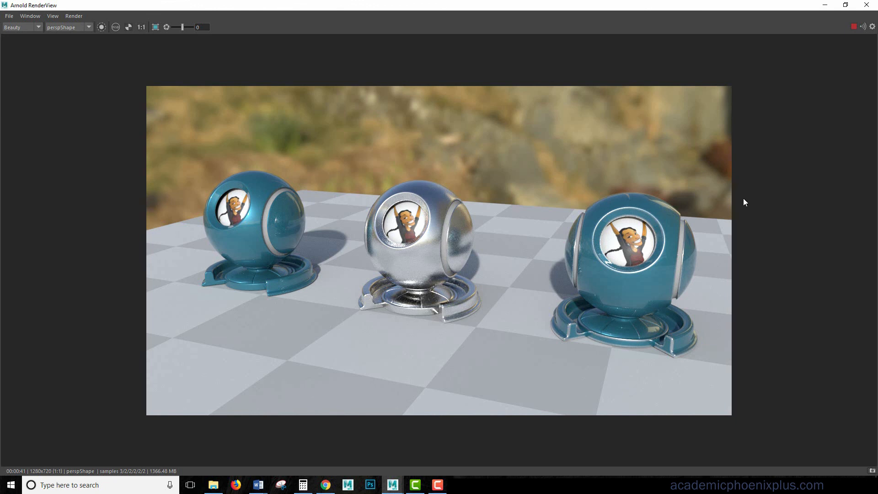
mouse_move(756, 212)
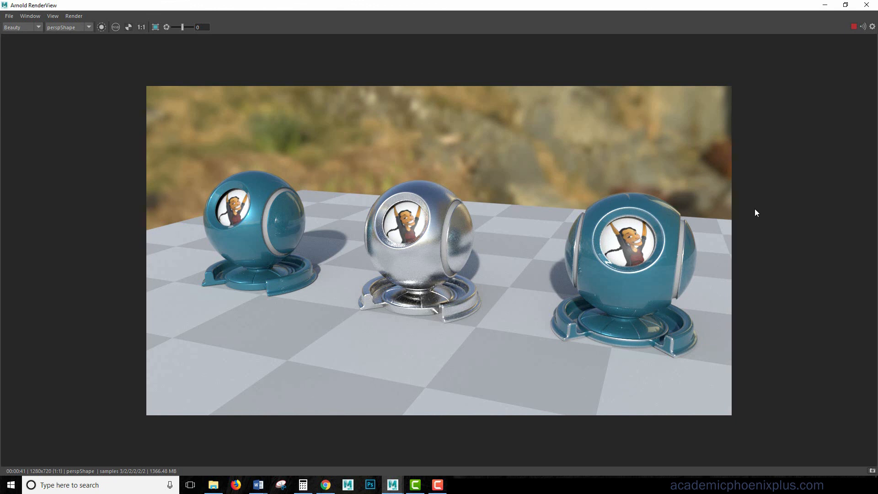
mouse_move(754, 227)
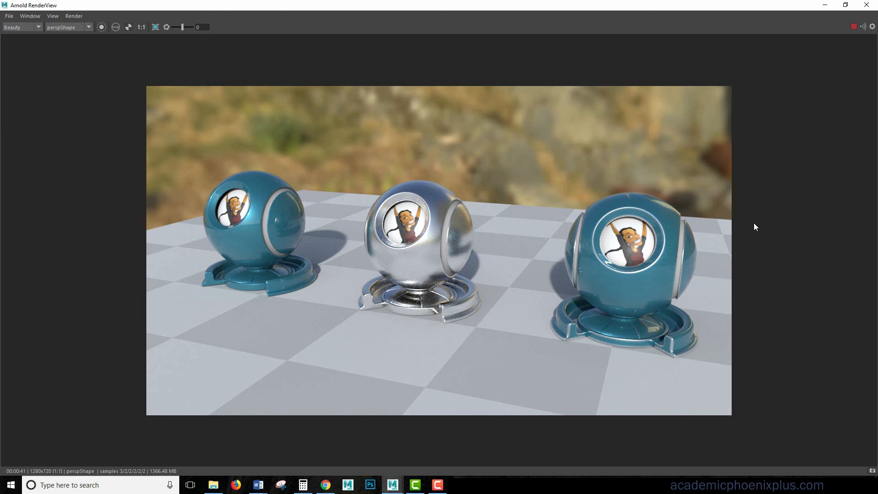
mouse_move(754, 228)
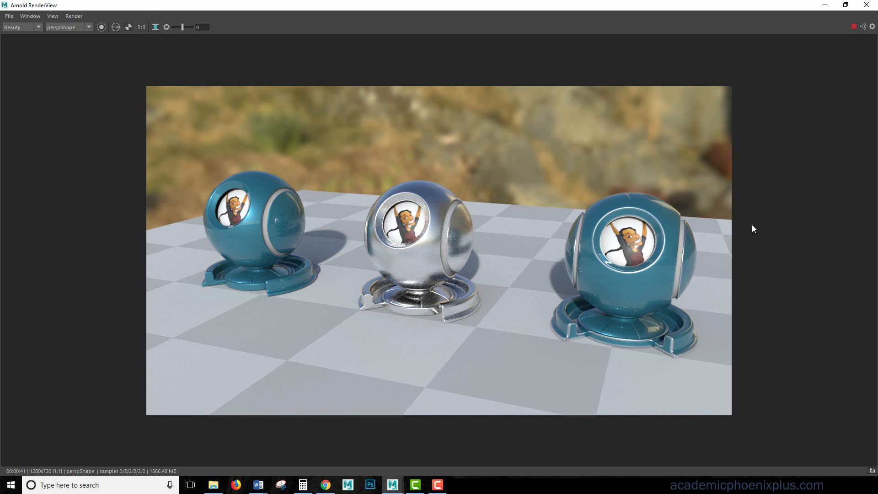
mouse_move(752, 230)
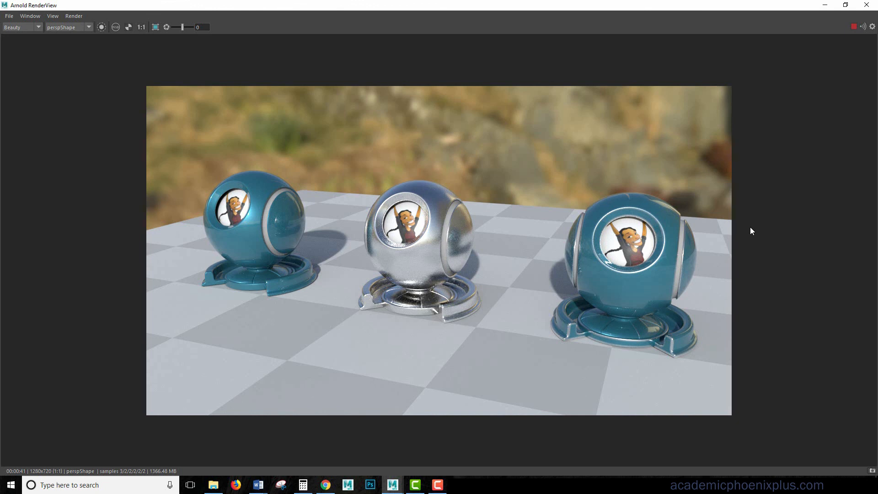
mouse_move(754, 234)
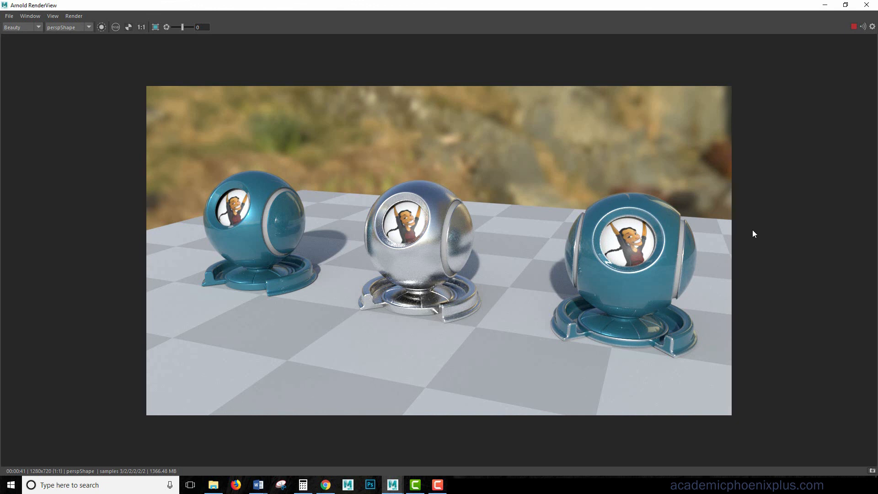
mouse_move(465, 371)
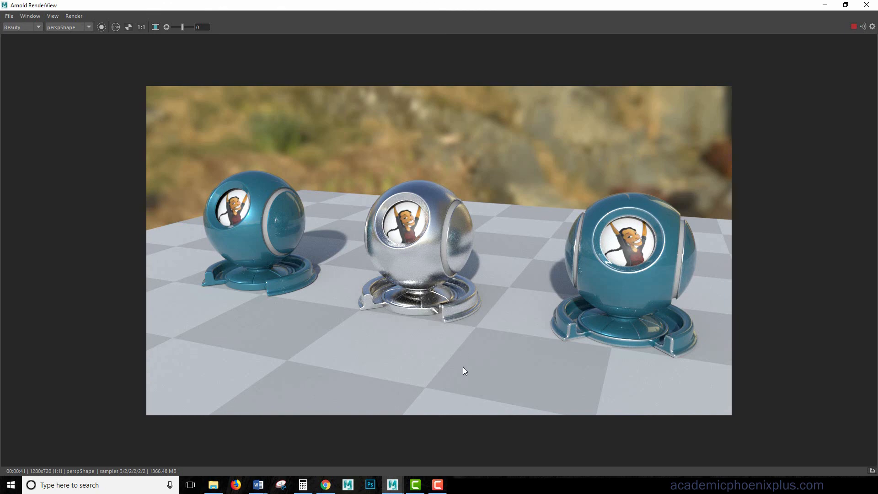